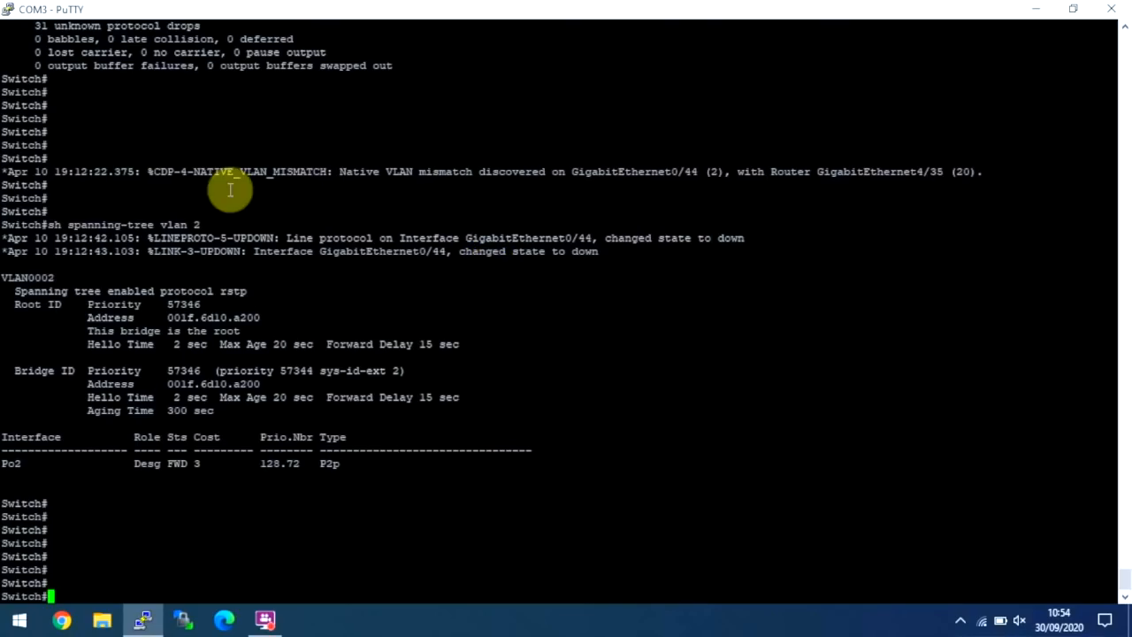
mouse_move(411, 181)
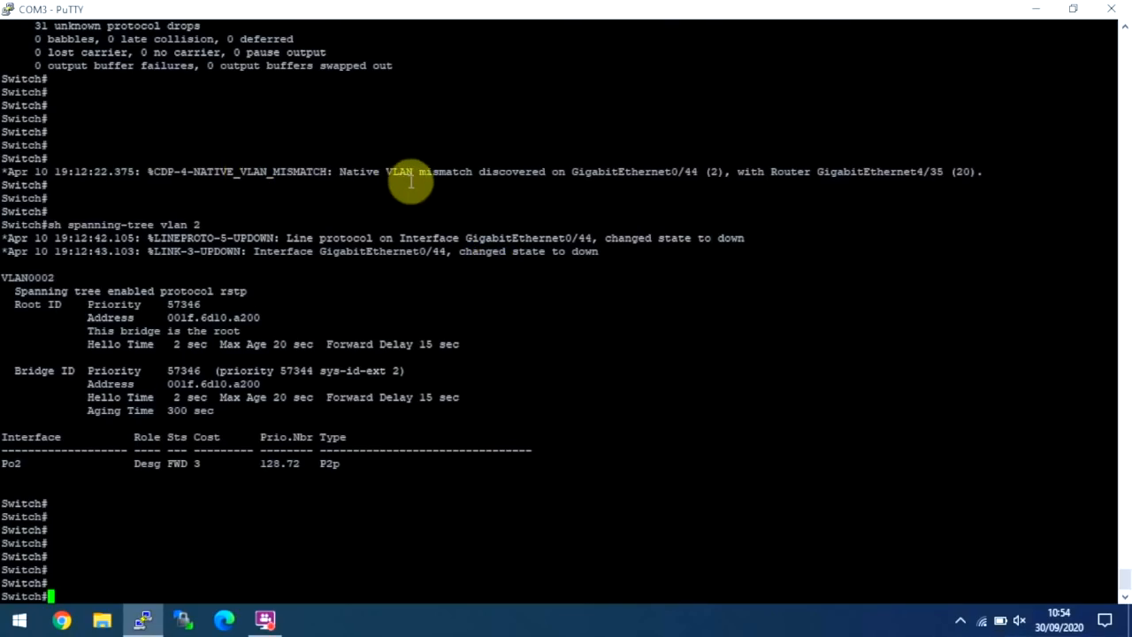
mouse_move(362, 468)
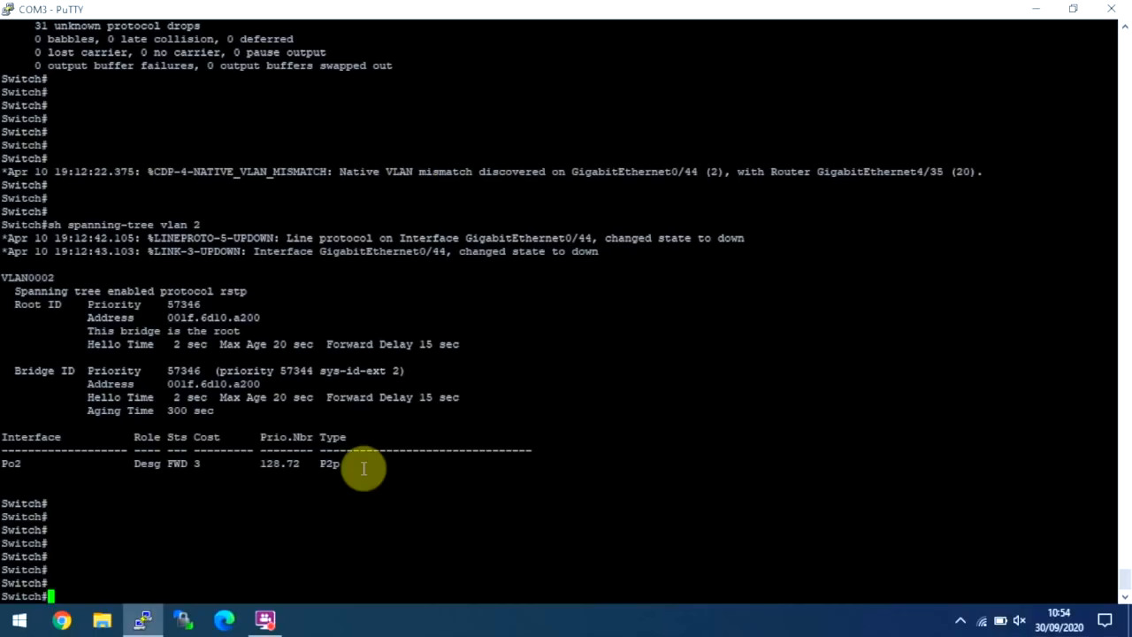
scroll(down, 3)
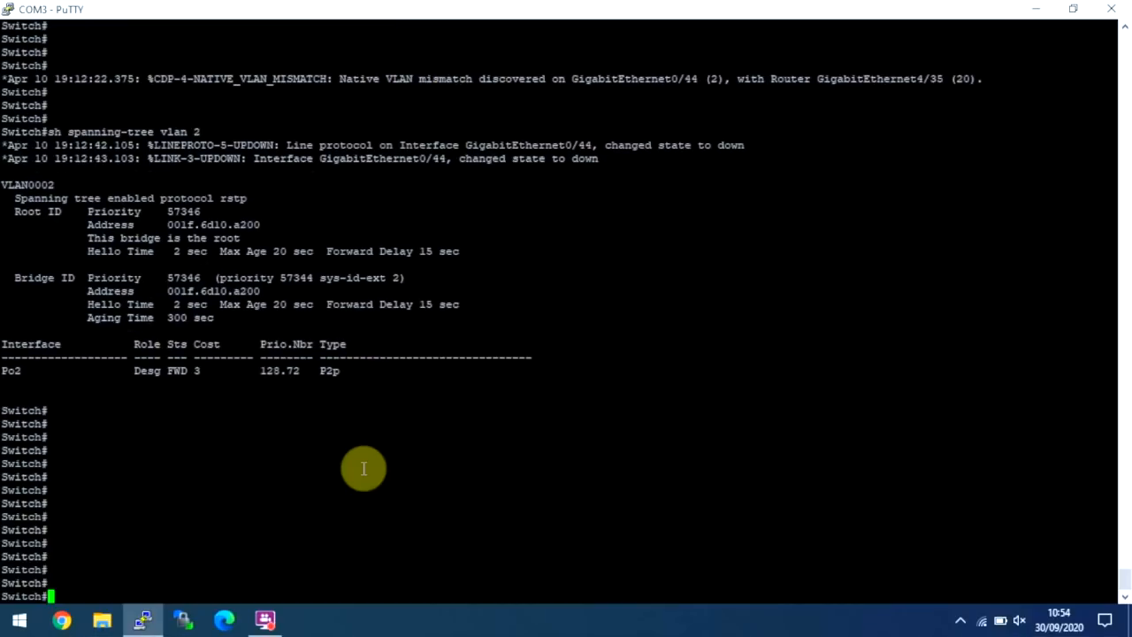
scroll(up, 3)
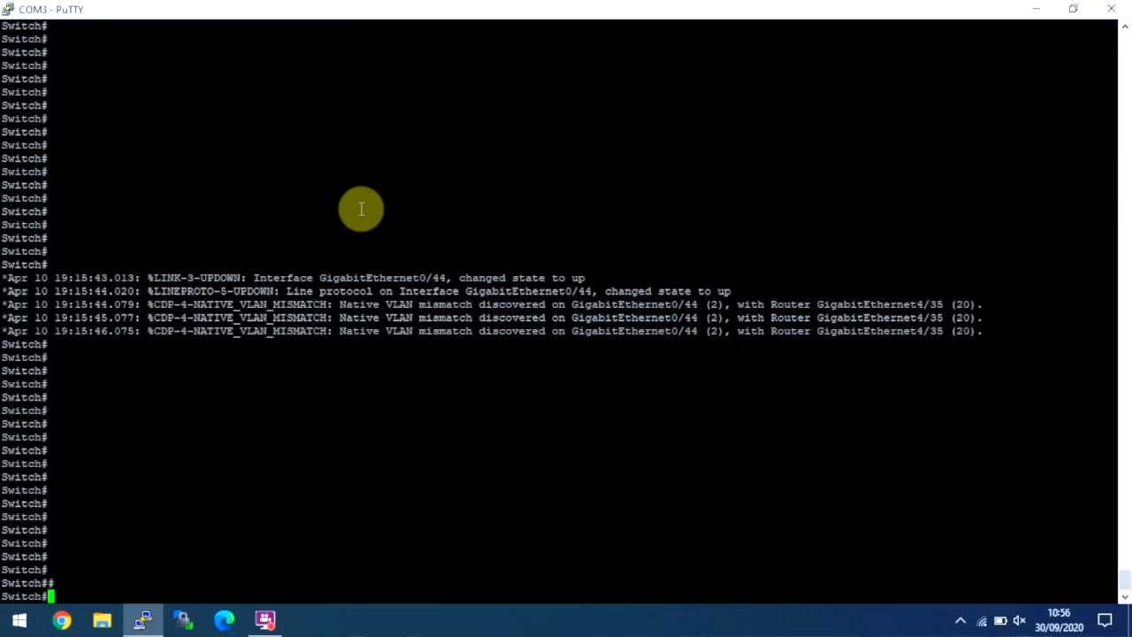
mouse_move(268, 254)
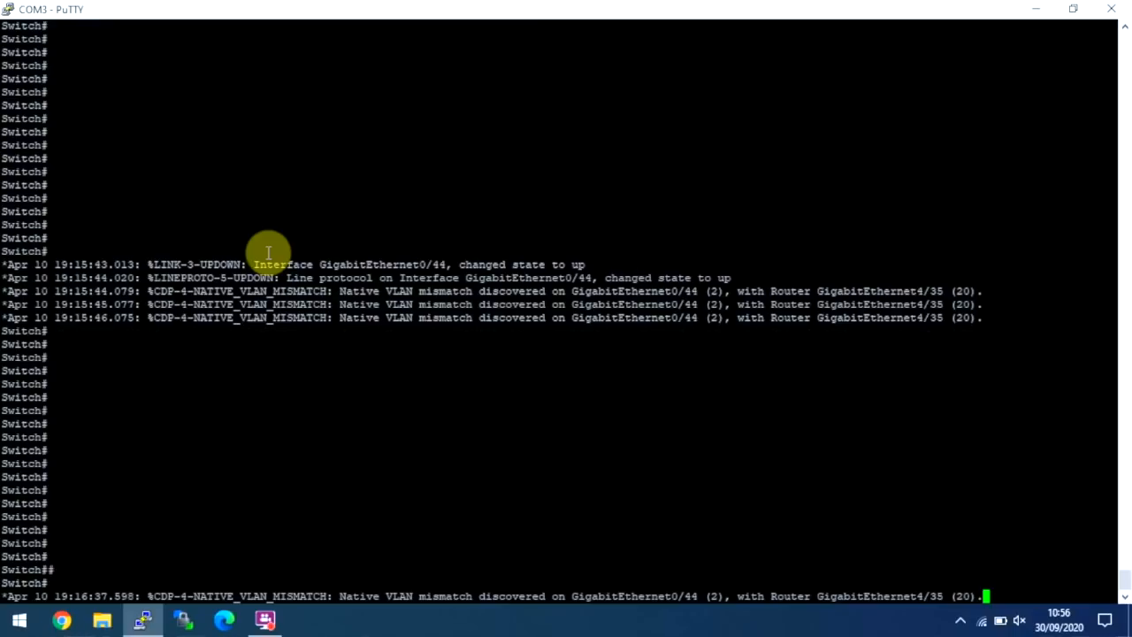
mouse_move(728, 266)
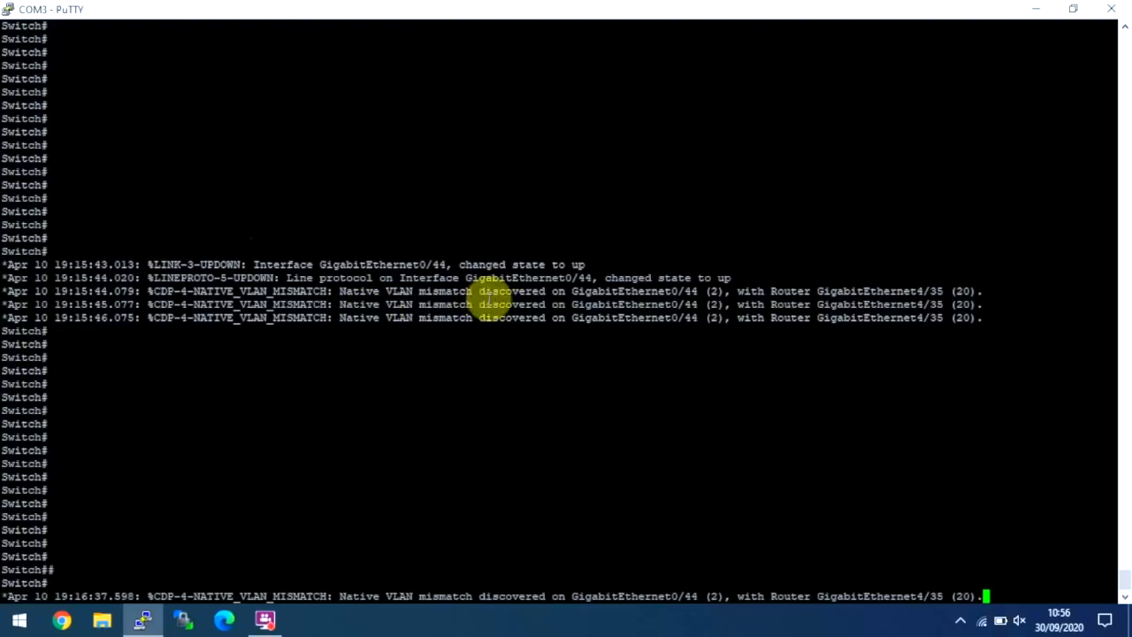
mouse_move(686, 297)
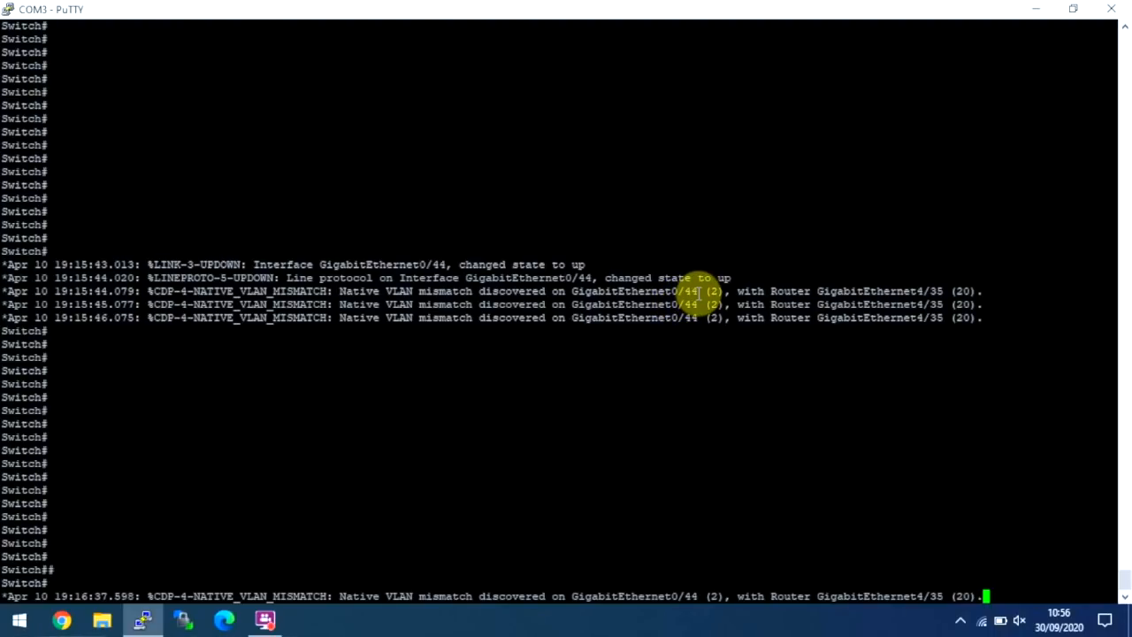
mouse_move(717, 292)
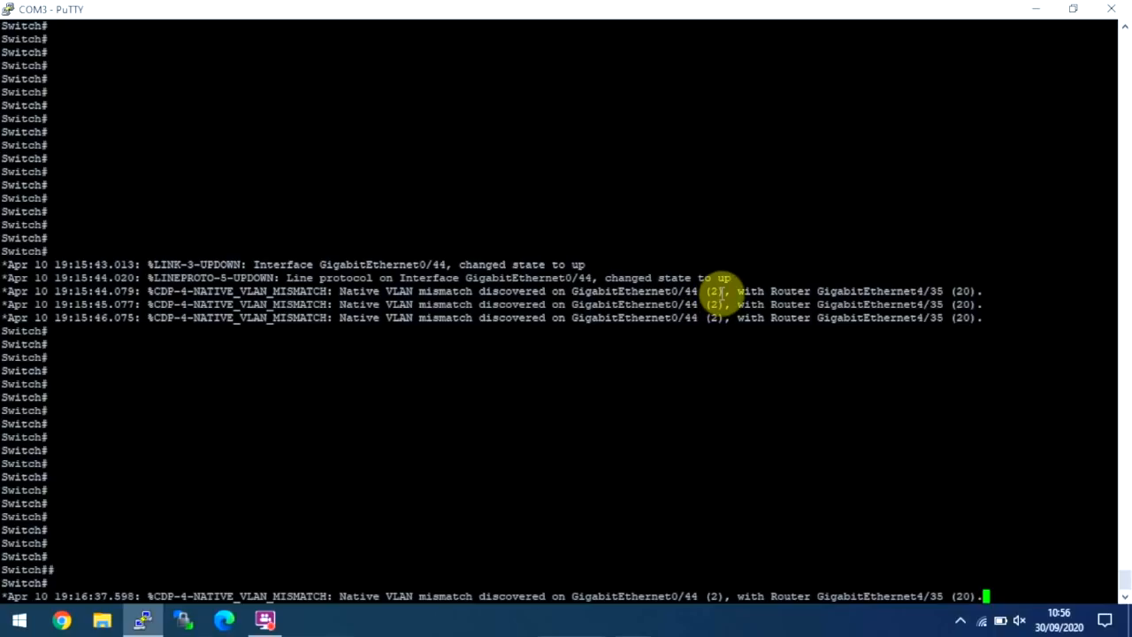
mouse_move(672, 283)
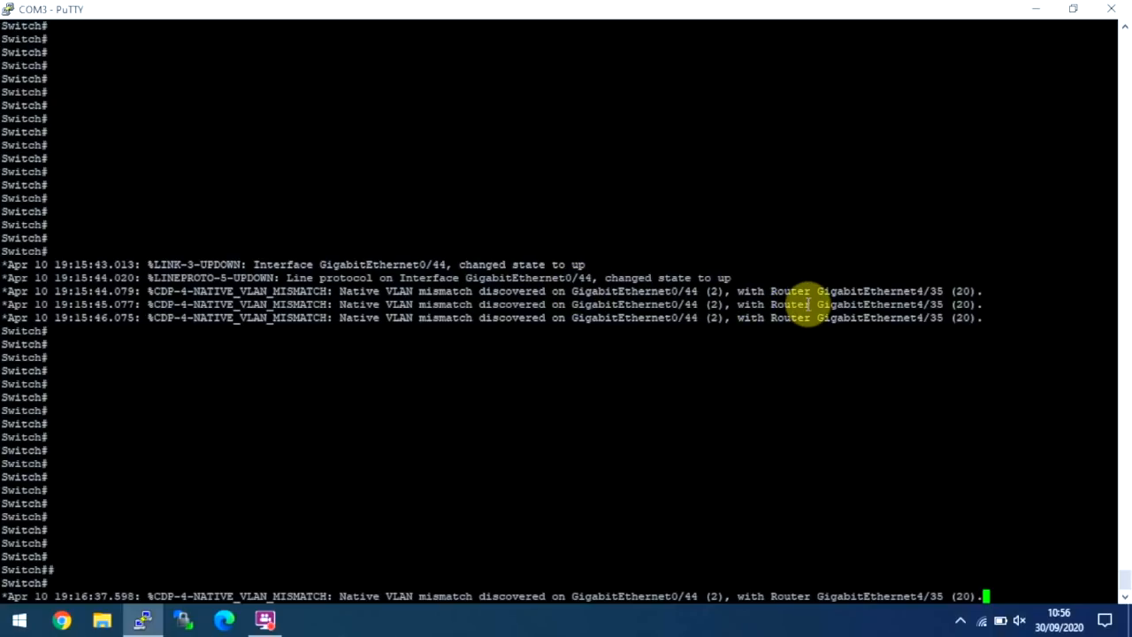
mouse_move(792, 291)
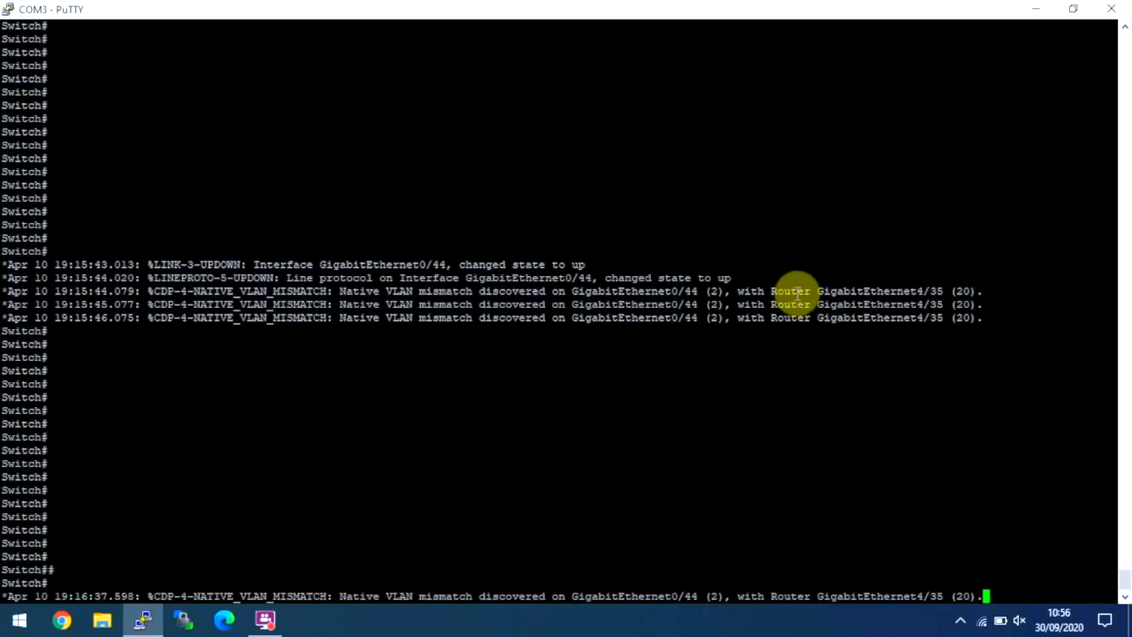
mouse_move(927, 291)
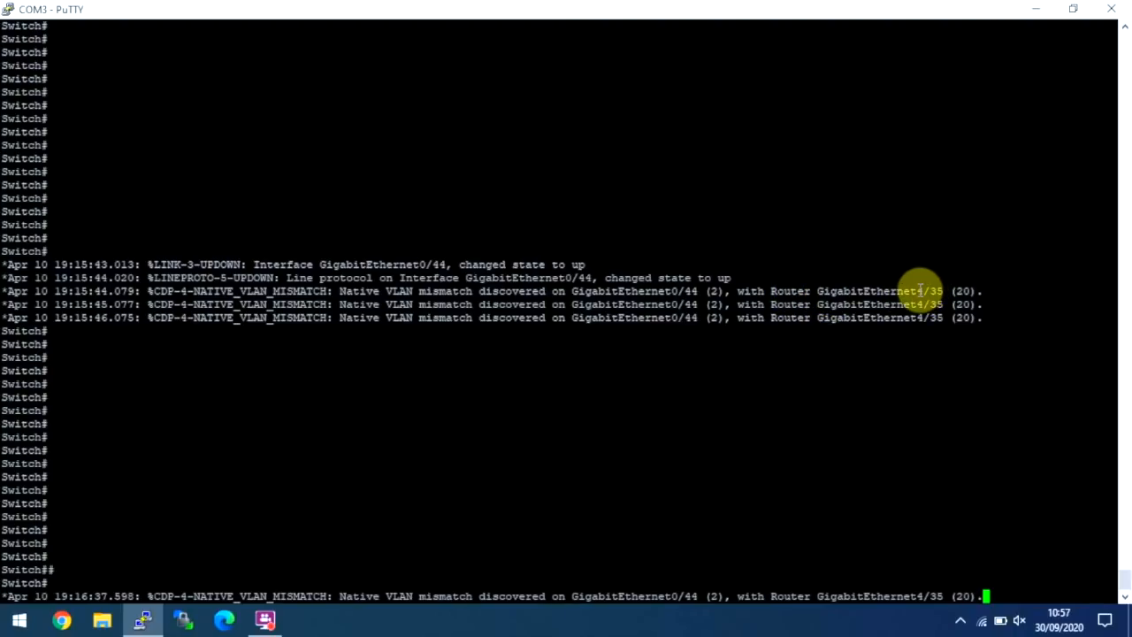
mouse_move(670, 328)
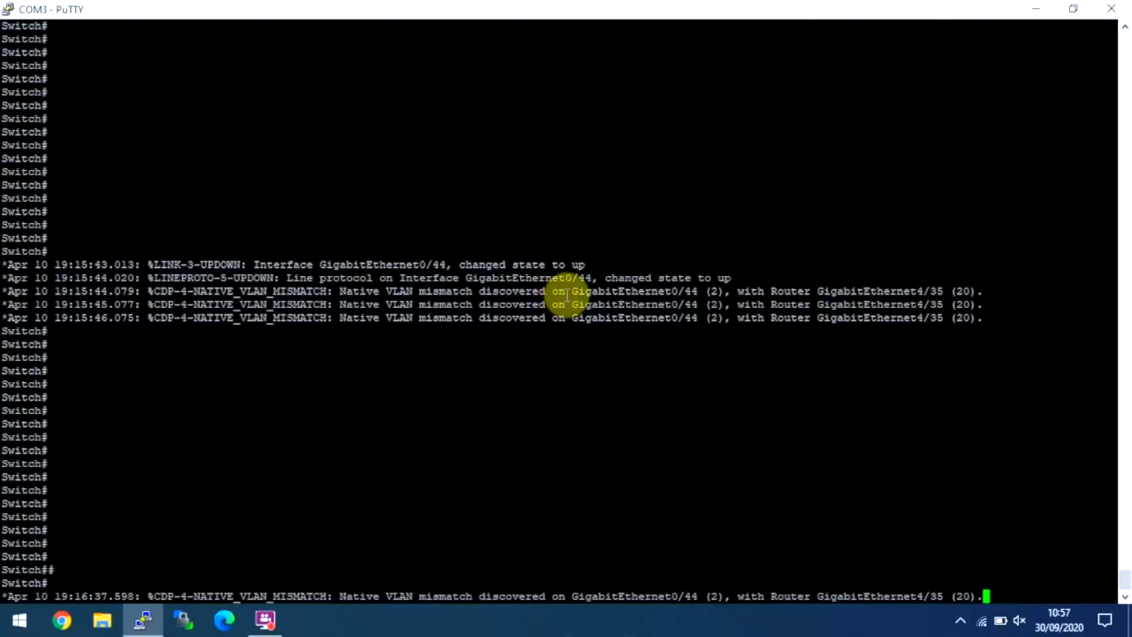
mouse_move(716, 287)
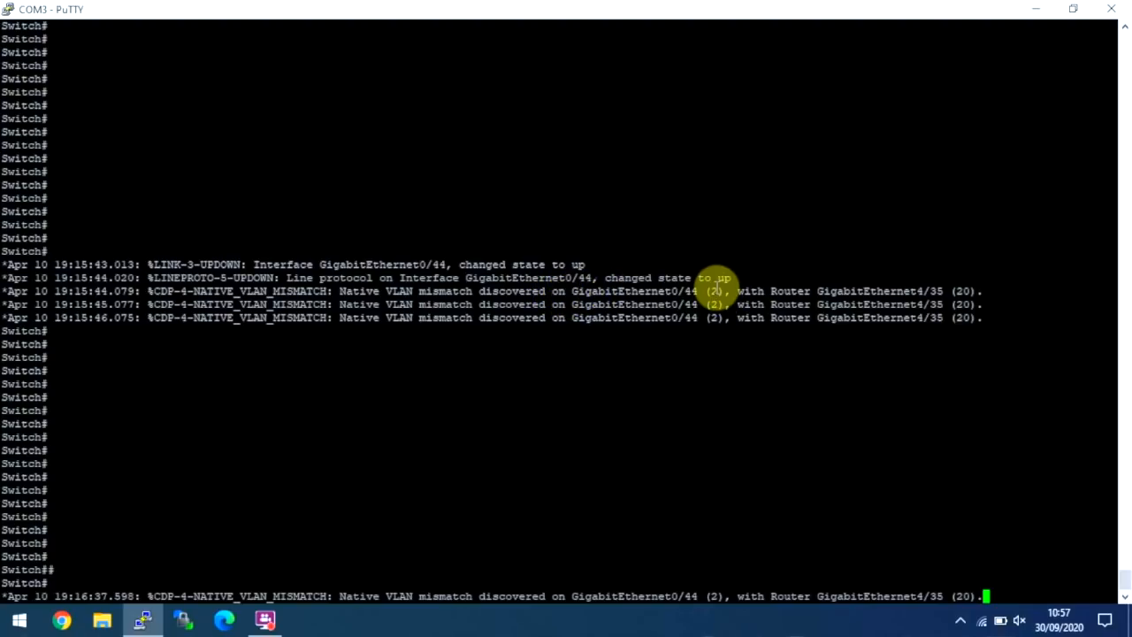
mouse_move(761, 290)
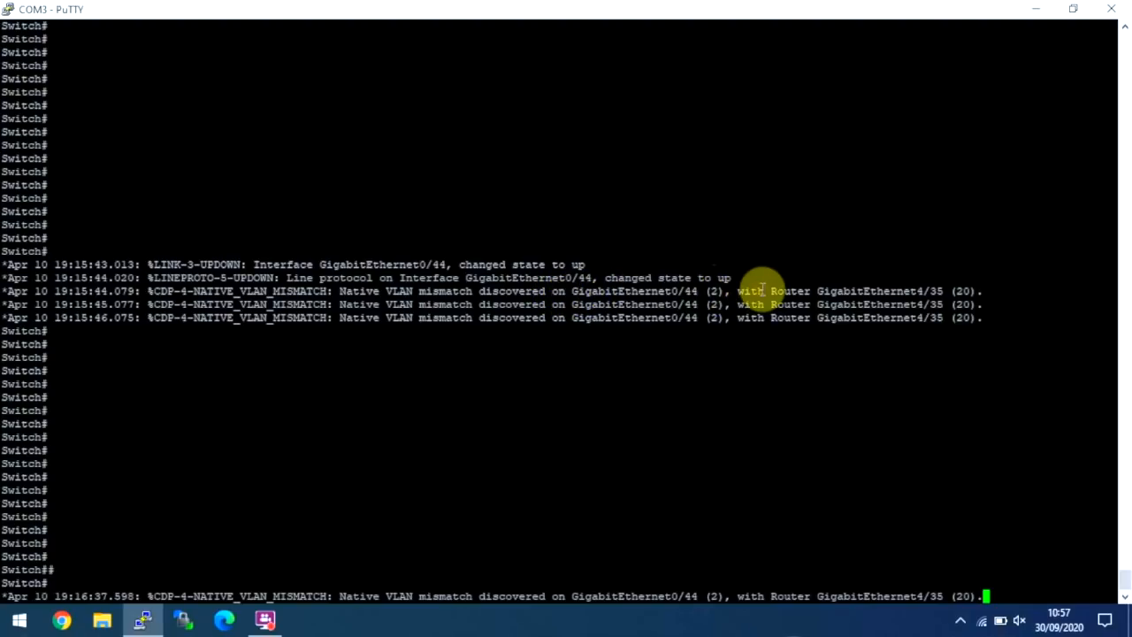
scroll(down, 3)
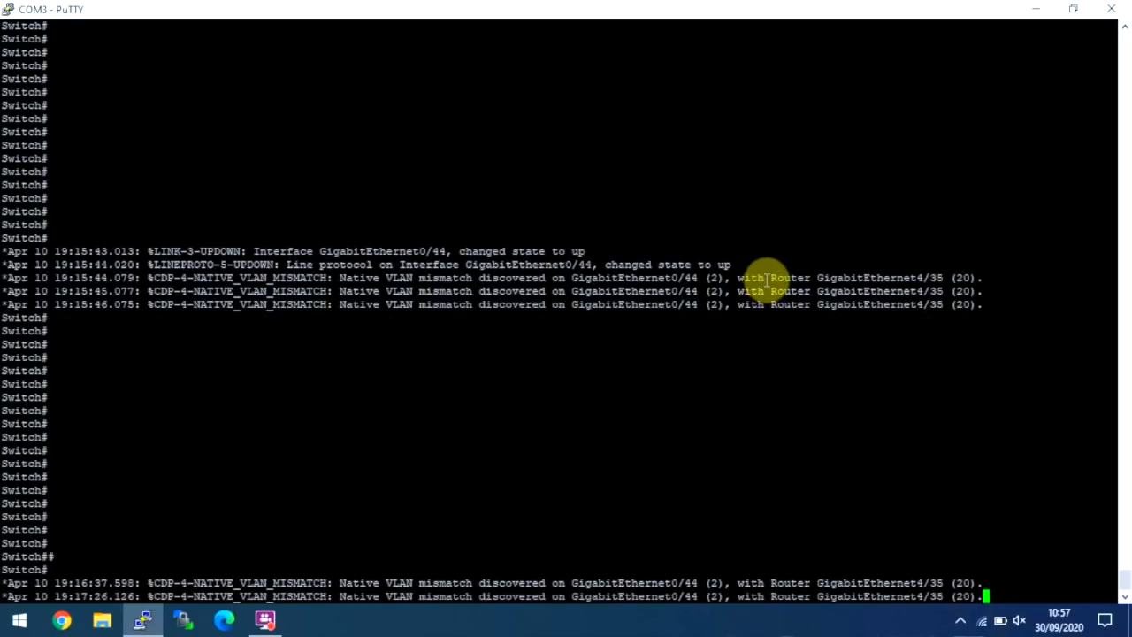
mouse_move(845, 285)
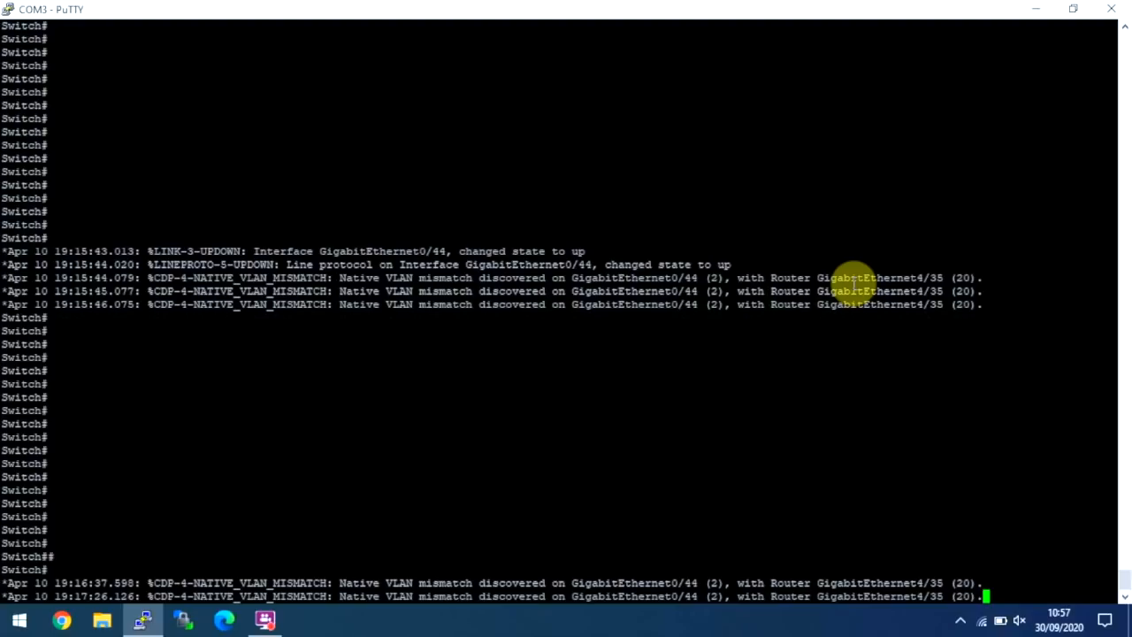
mouse_move(962, 277)
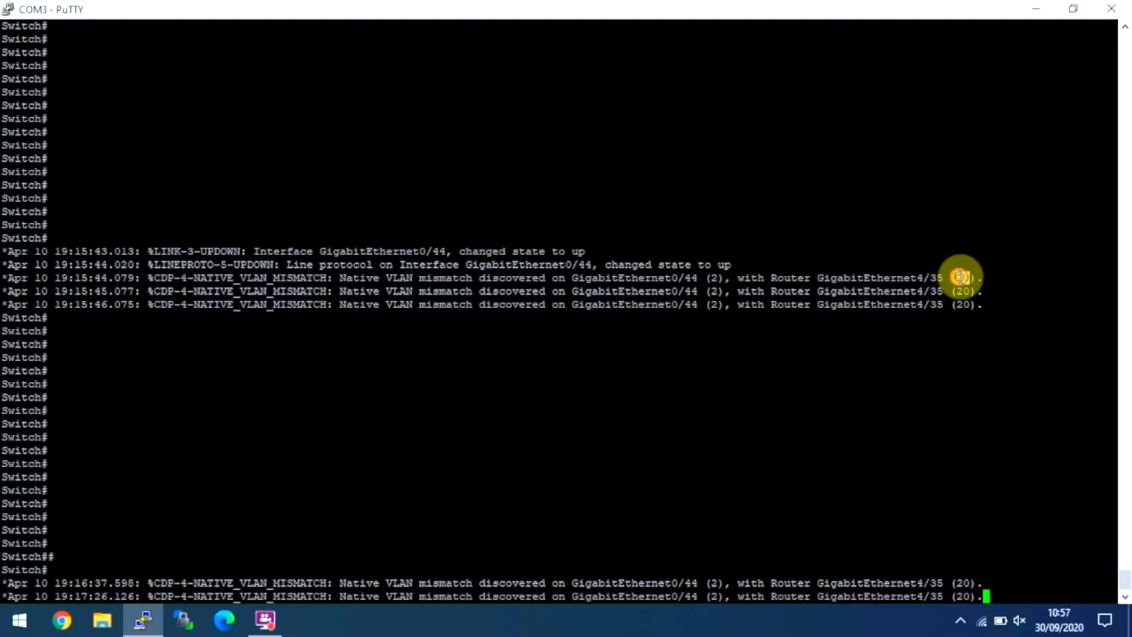
mouse_move(717, 290)
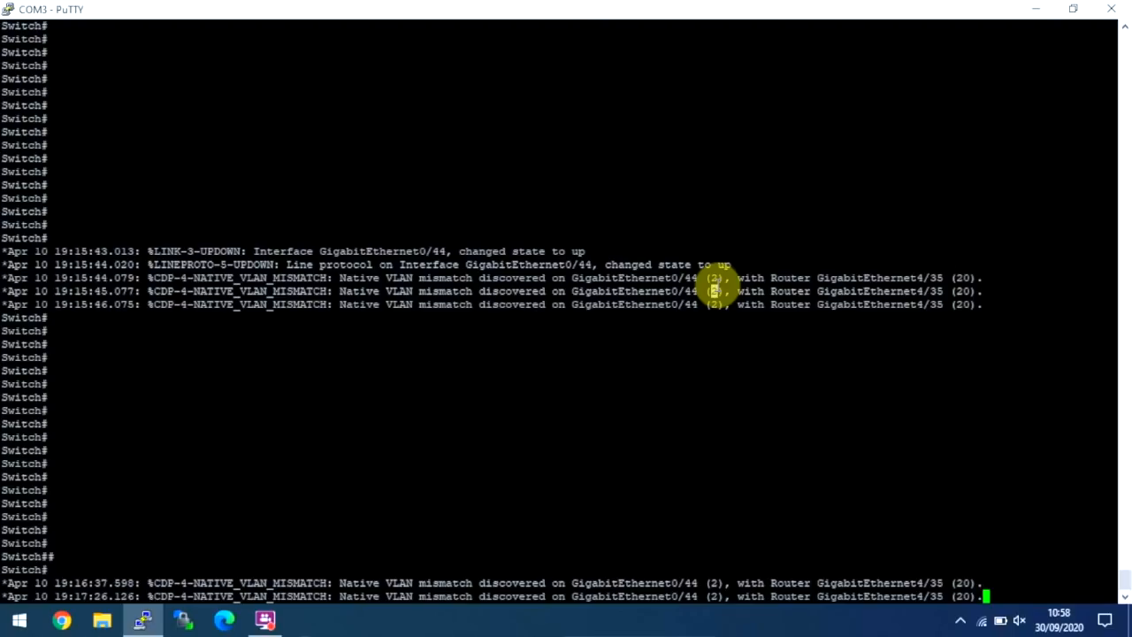
scroll(down, 3)
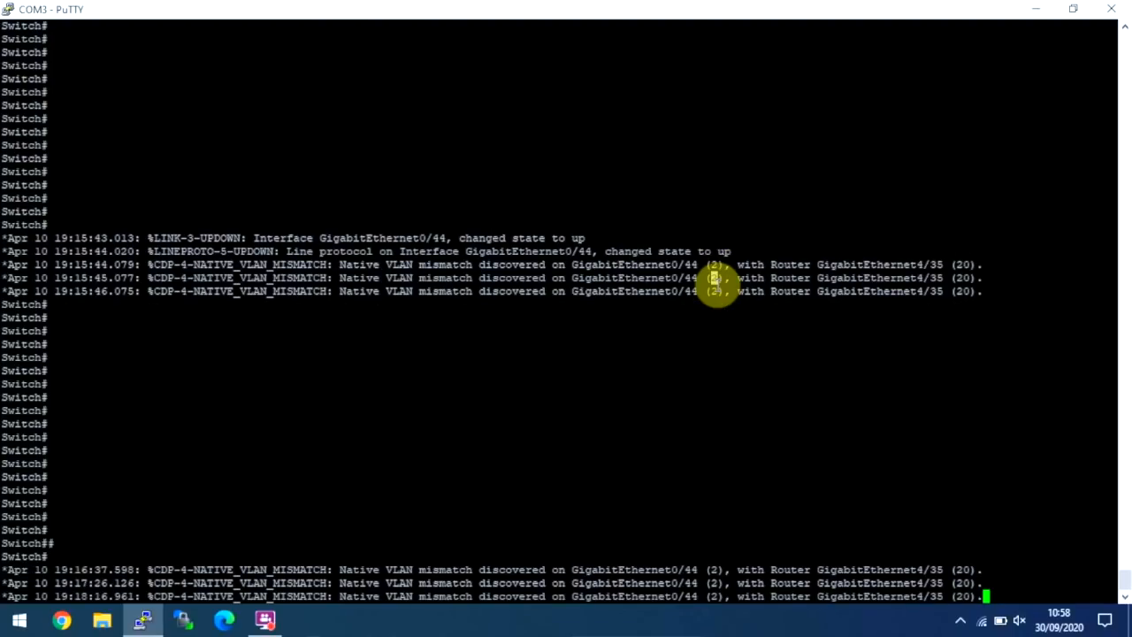